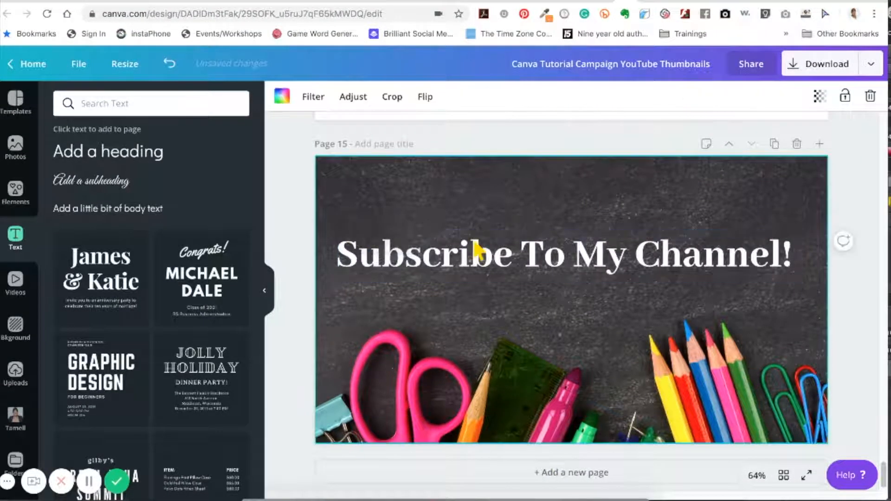
Select the 'Subscribe To My Channel!' heading on the chalkboard photo ready to duplicate it.
click(562, 252)
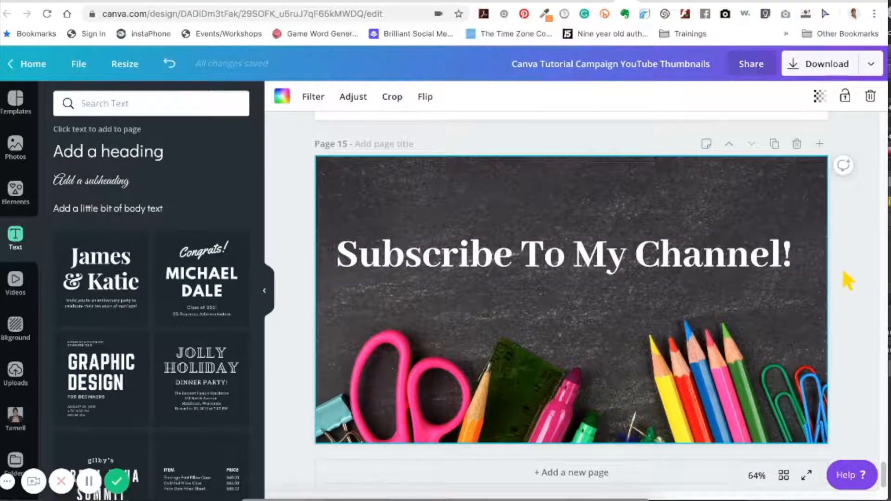
click(568, 253)
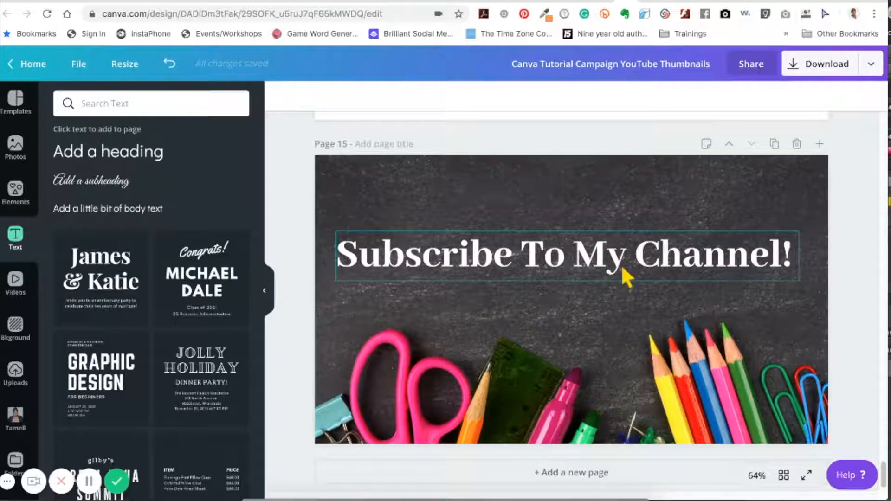
click(565, 255)
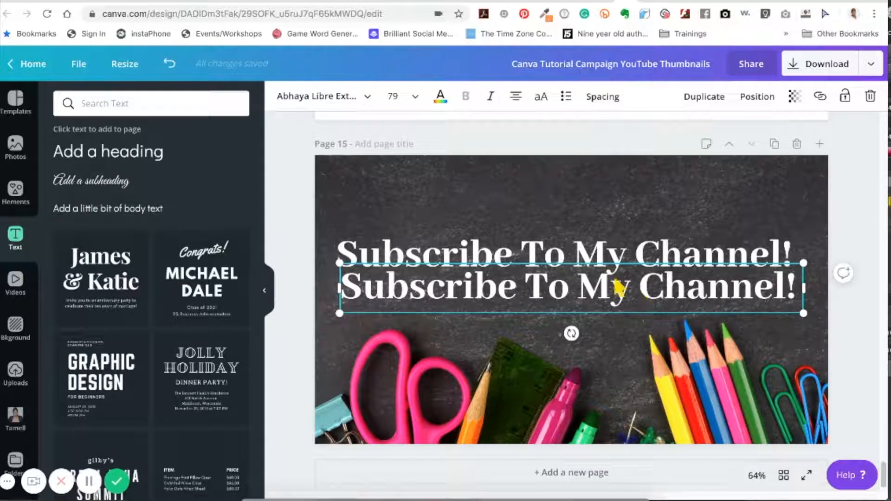
mouse_move(616, 228)
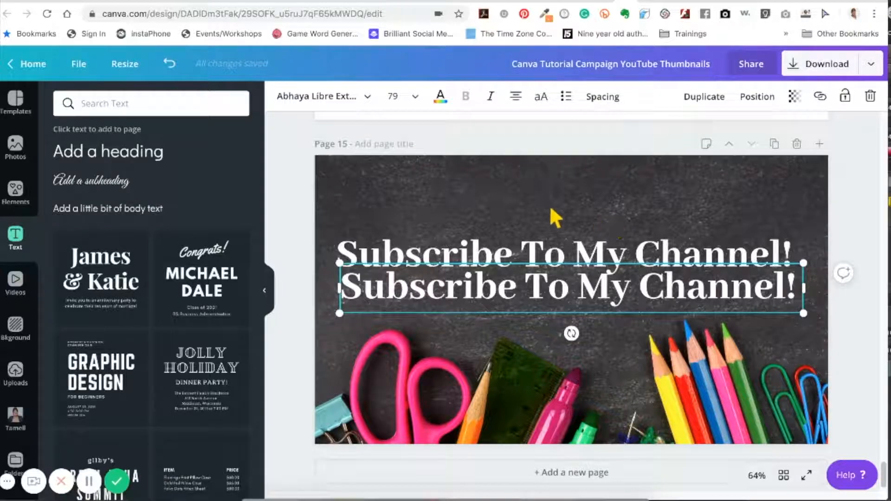
Colour the copied heading pink and layer it behind the white heading as an offset shadow.
click(440, 95)
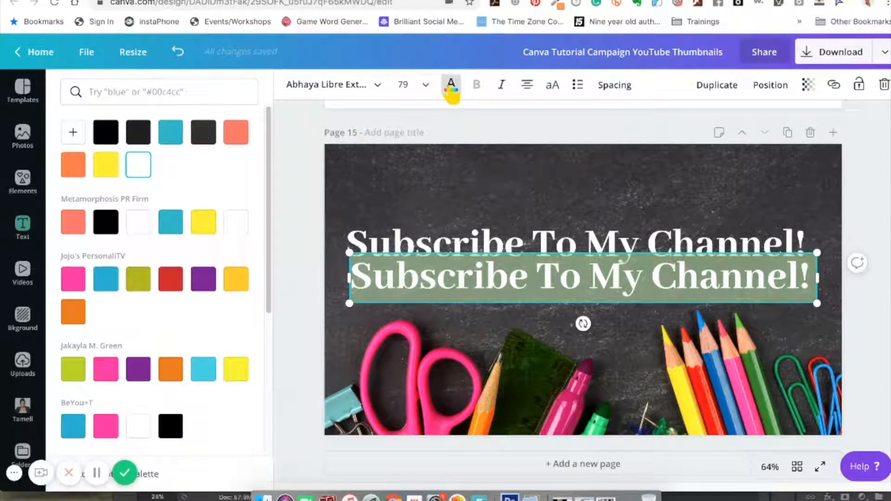
click(73, 279)
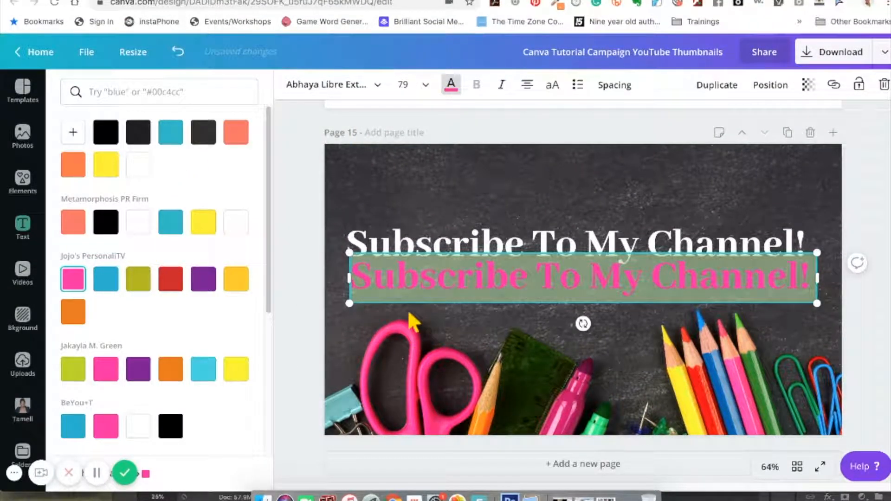
click(23, 226)
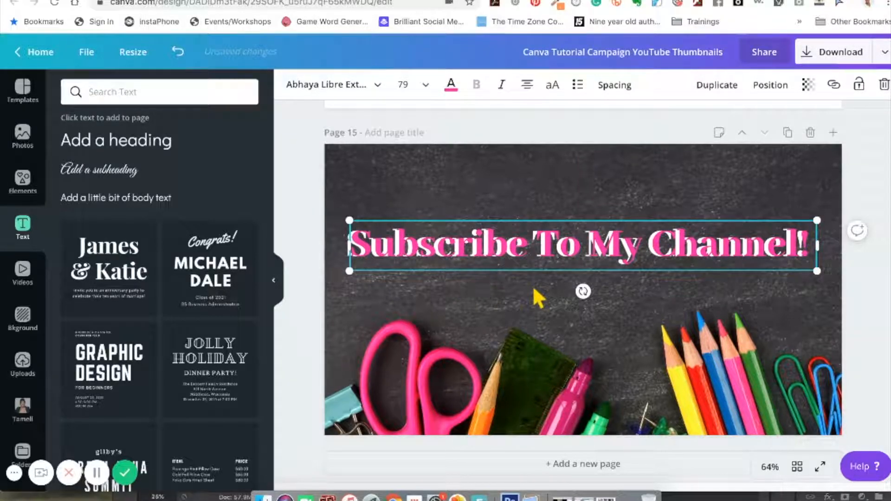
Move a white heading so two separate white headings sit stacked with a gap.
click(583, 369)
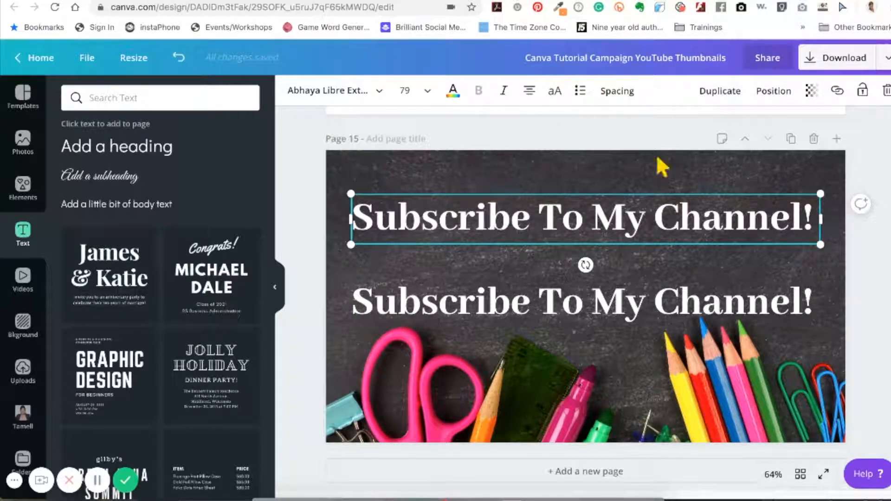
Colour the top heading's copy yellow and align it under the white heading as a shadow.
drag(585, 219, 594, 227)
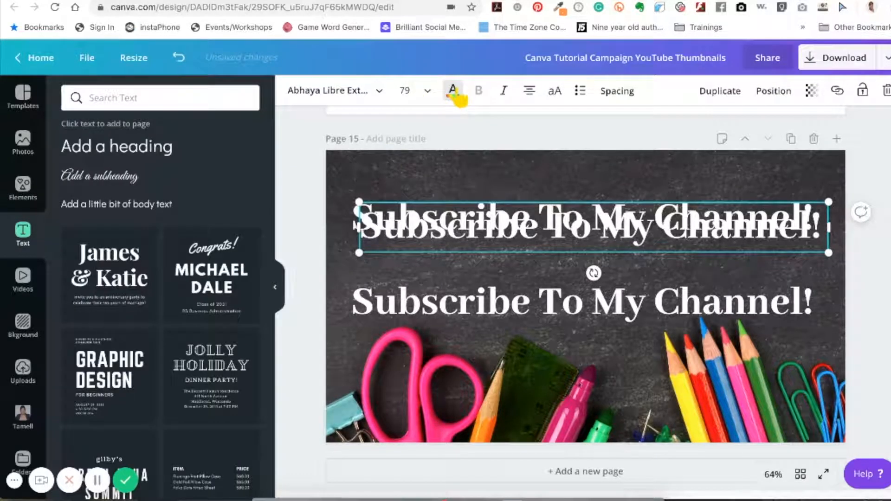
click(452, 90)
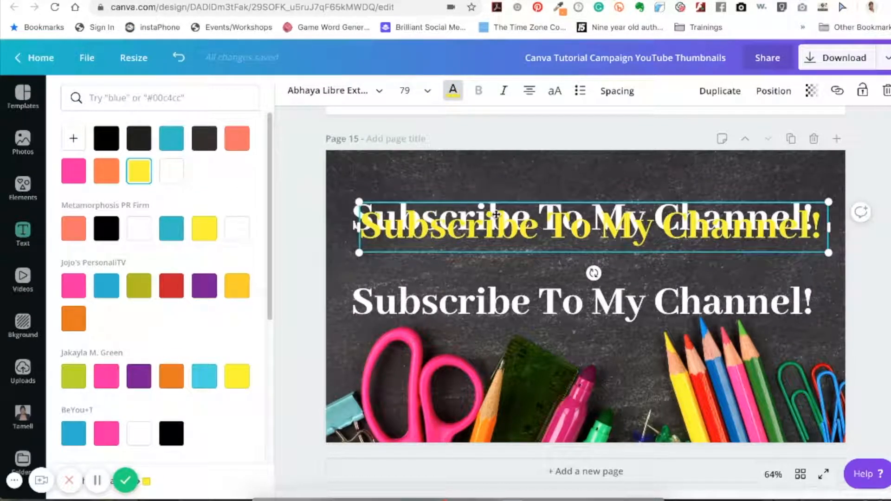
drag(591, 227, 591, 216)
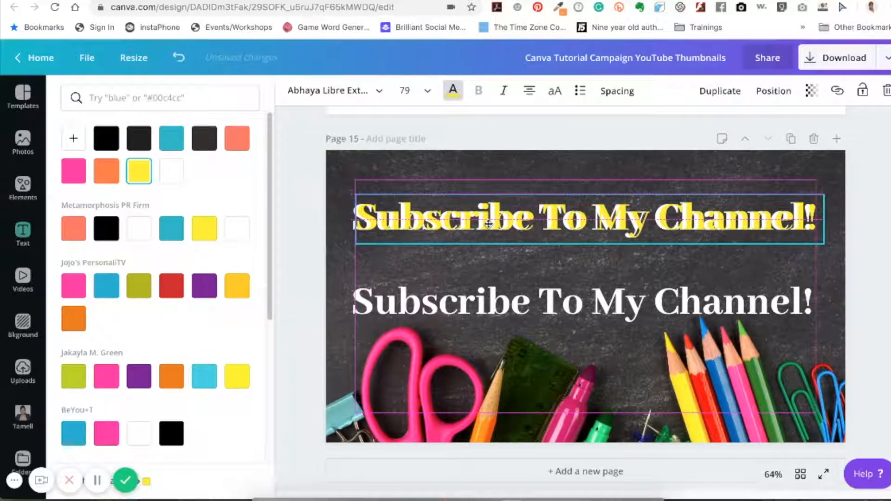
click(589, 217)
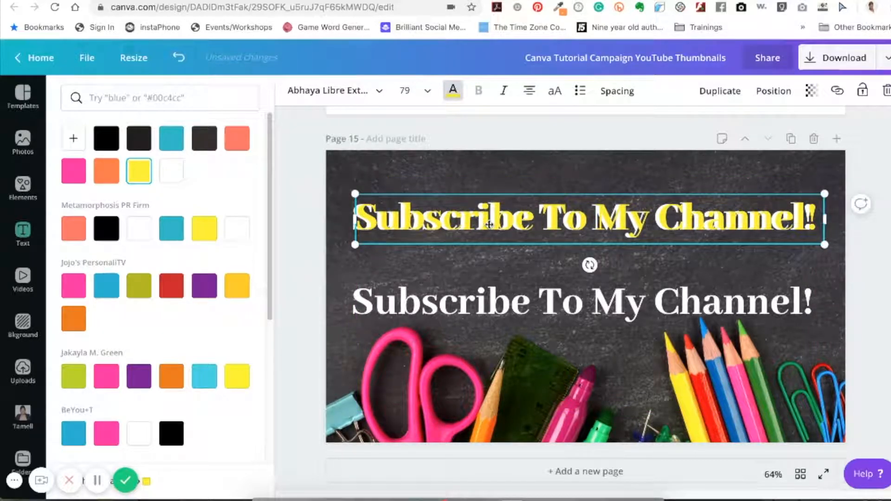